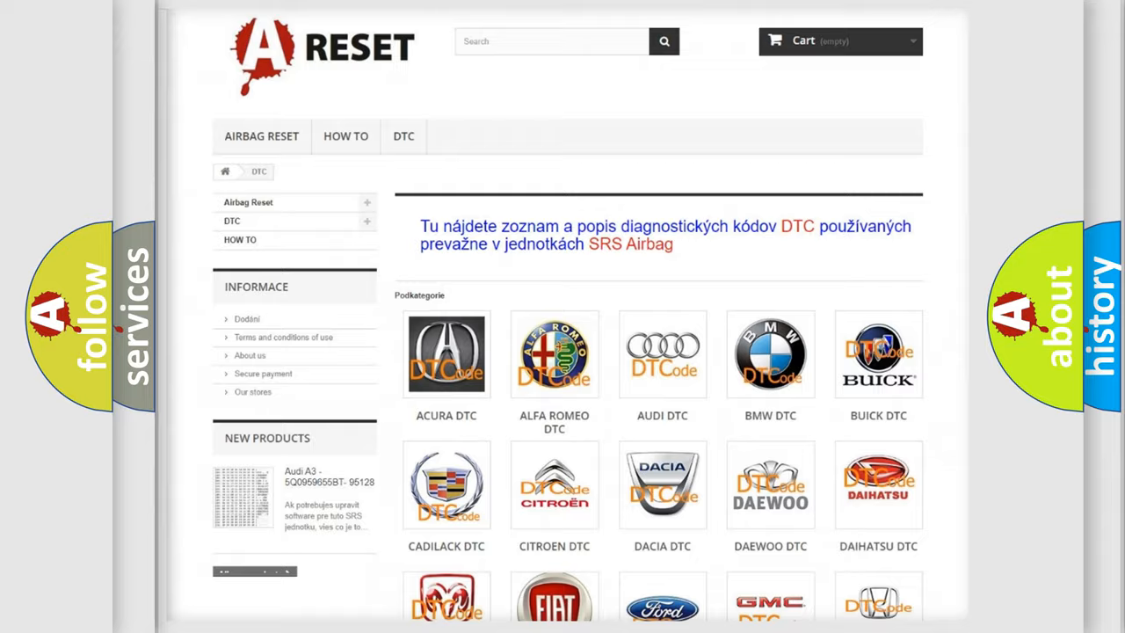
- Scroll through the Nissan DTC code table to review its B-series codes
scroll("down", 3)
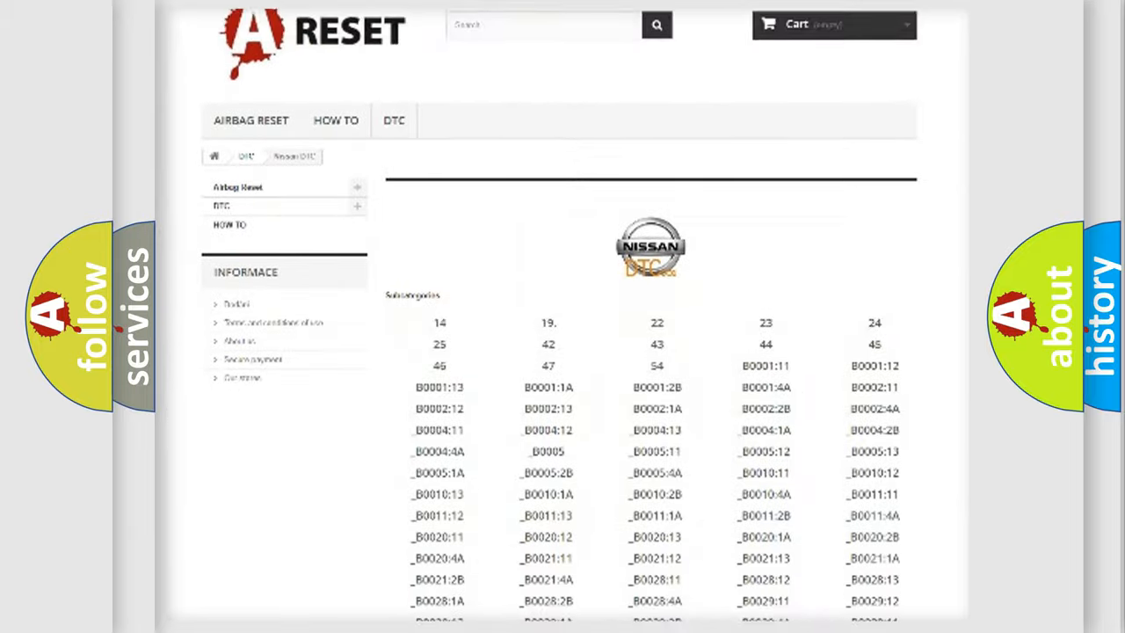
scroll("down", 3)
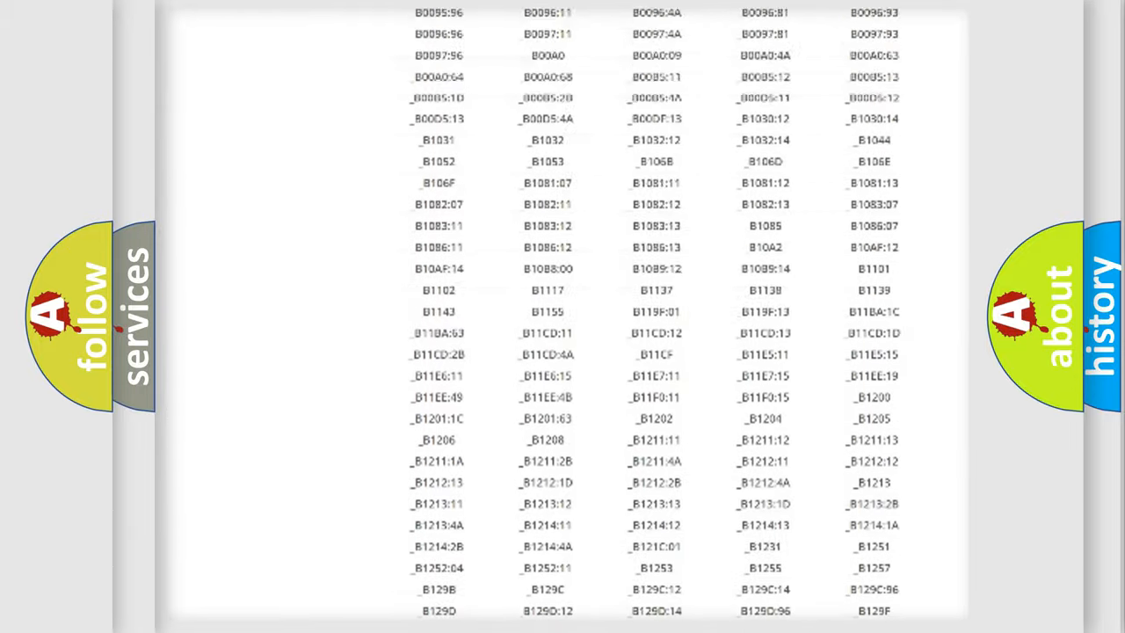
scroll("up", 3)
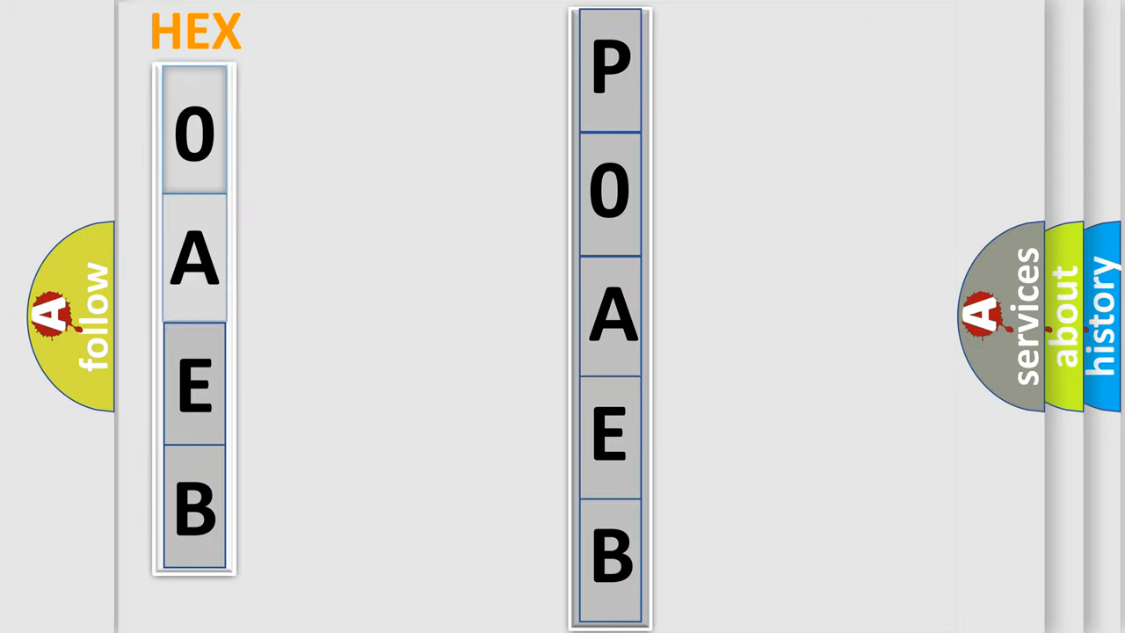
left_click(193, 132)
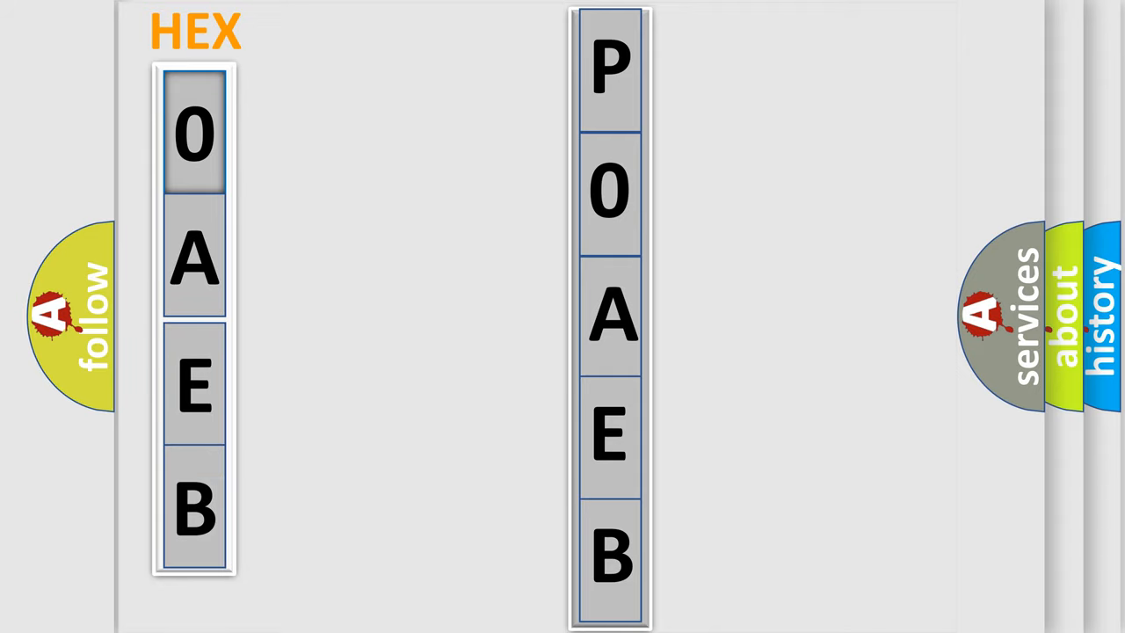